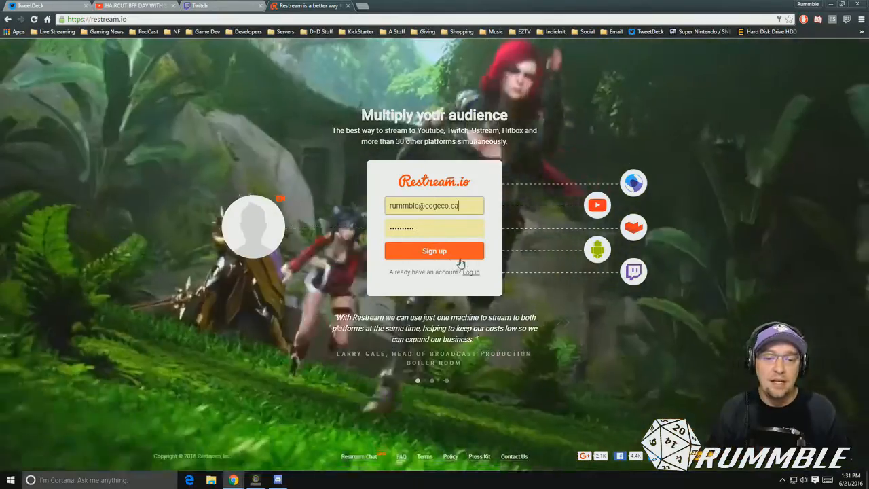
mouse_move(471, 271)
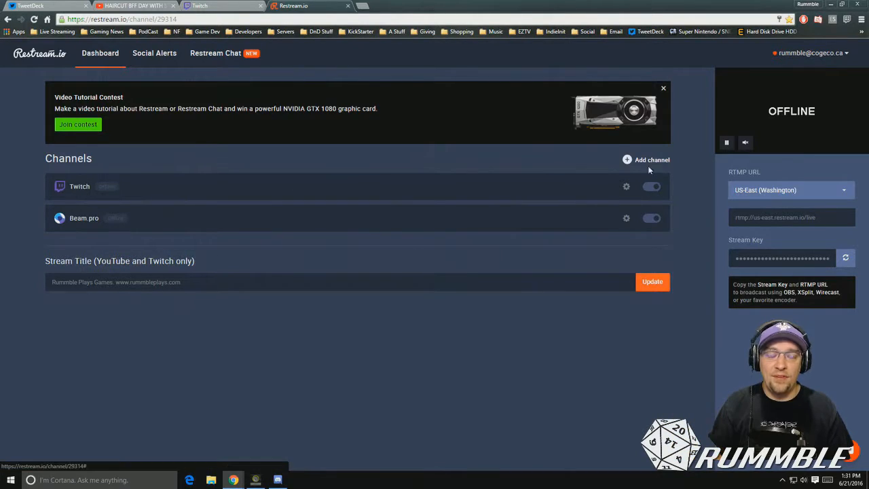
Delete the Twitch channel from the dashboard and start adding a new channel
click(627, 186)
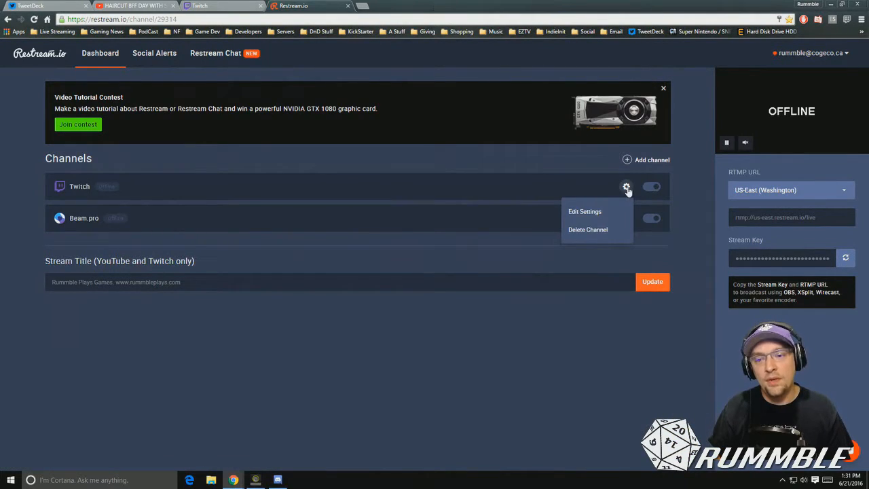
click(586, 229)
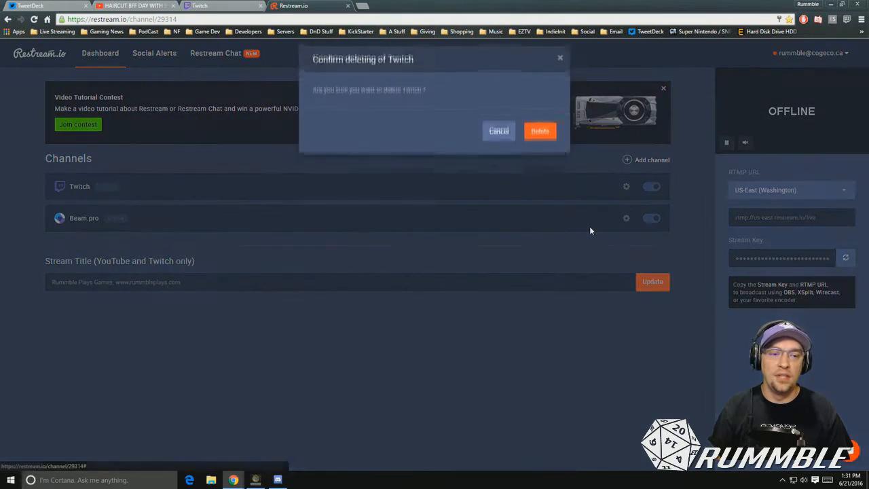
click(540, 131)
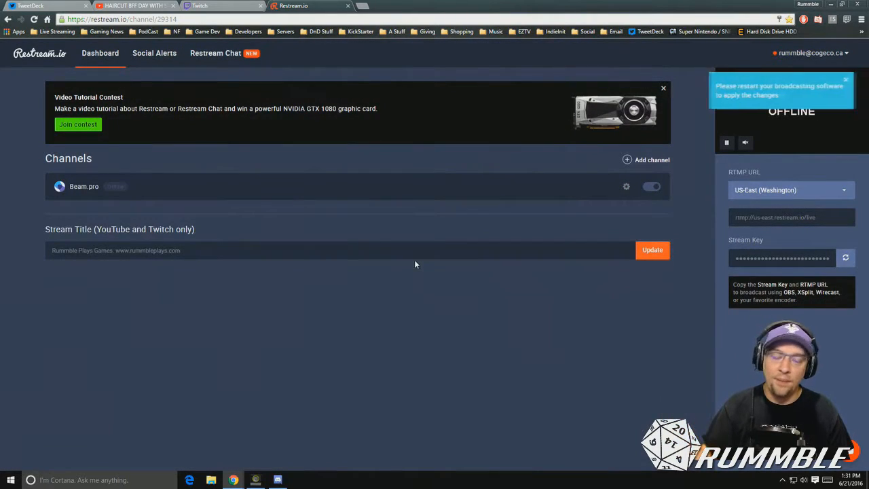
click(645, 161)
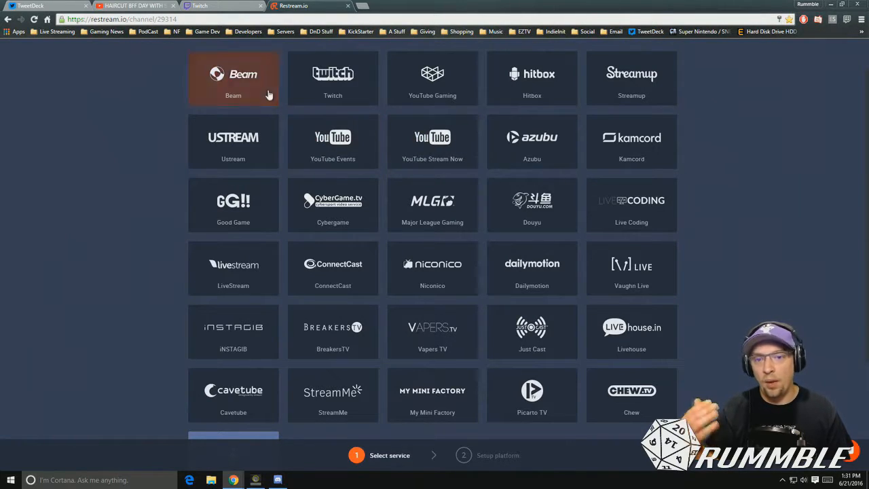
Pick Twitch from the service grid, check the Twitch account, and connect Twitch to Restream
click(432, 77)
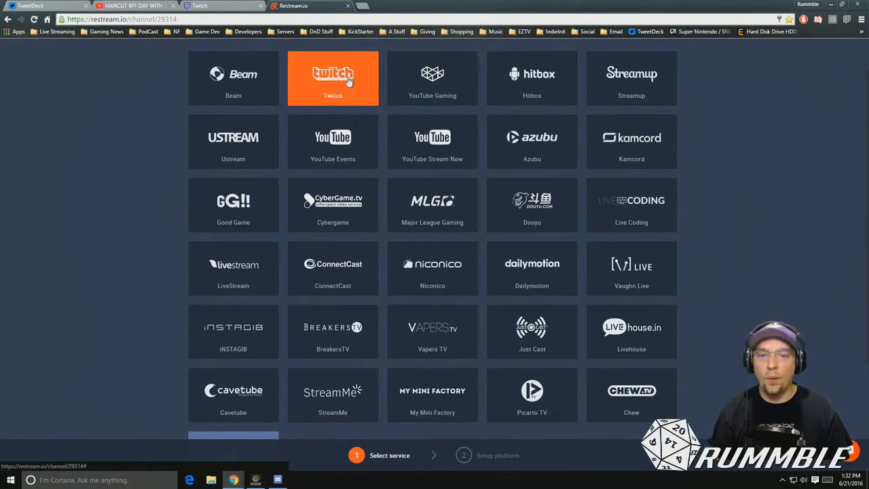
click(333, 77)
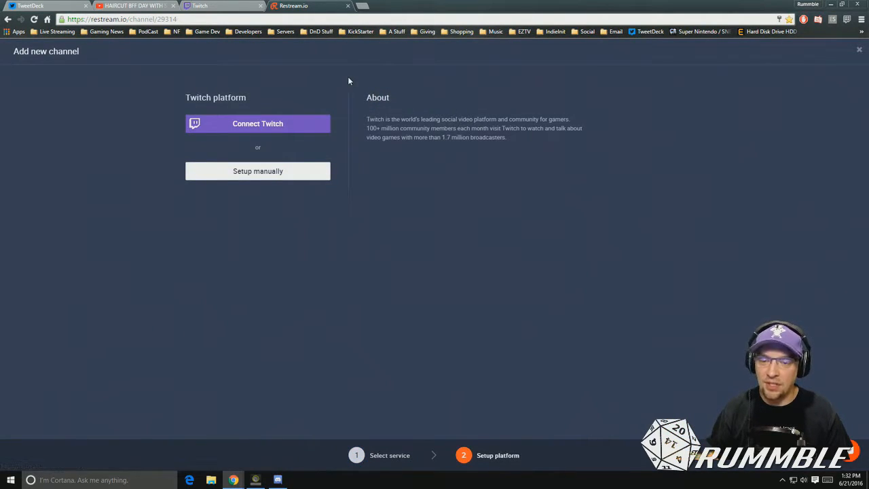
click(211, 5)
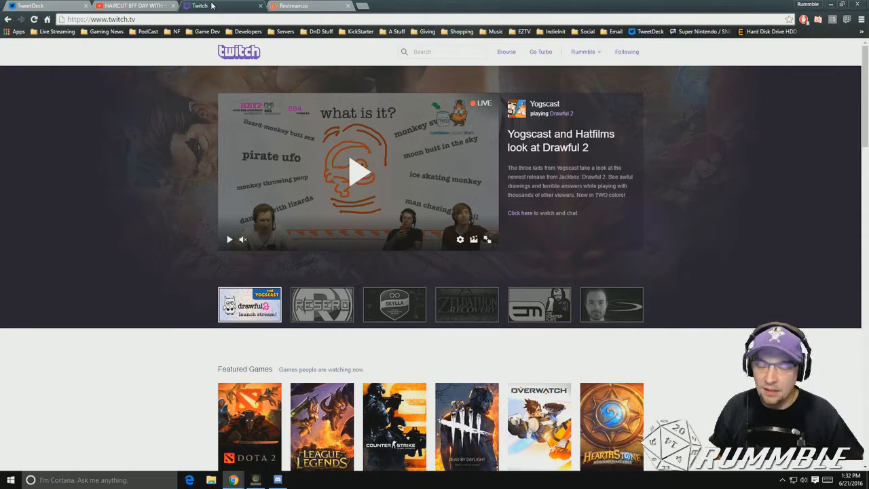
click(584, 52)
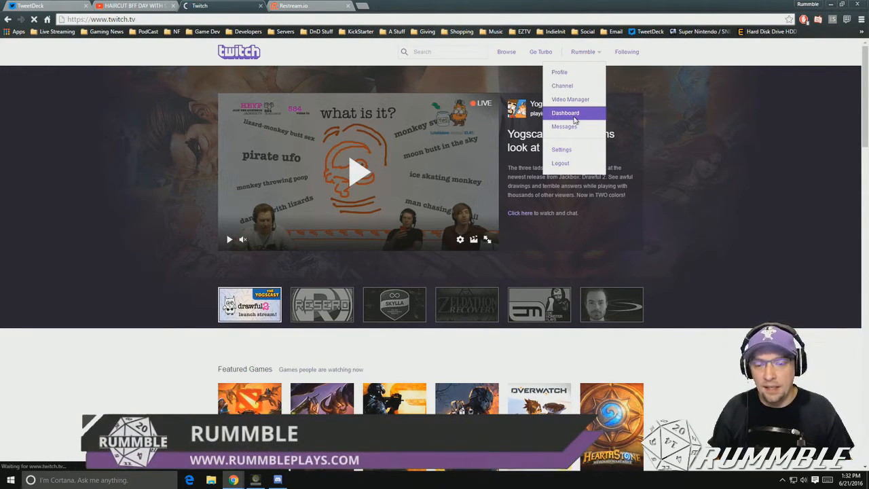
click(299, 6)
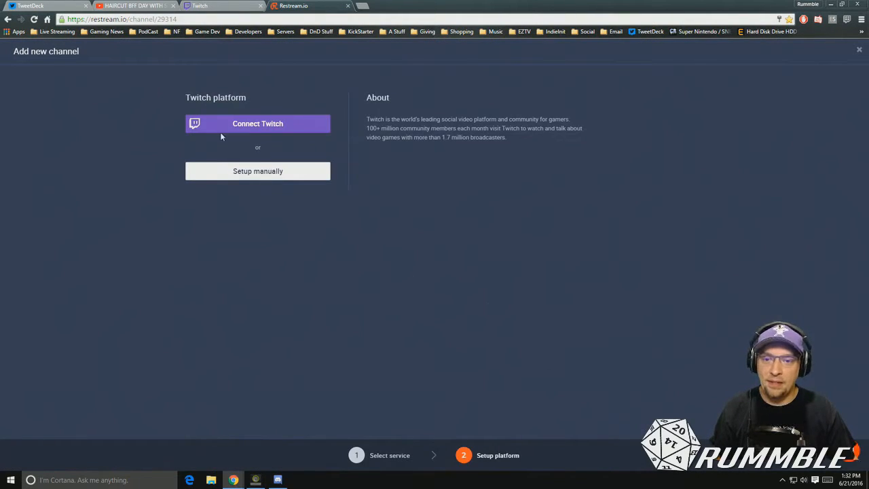
click(258, 124)
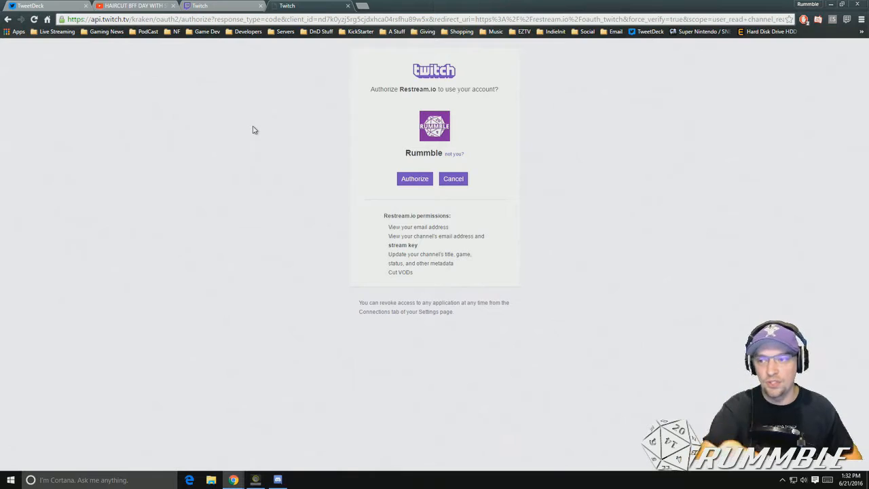
Authorize Restream.io on Twitch, then delete the new Twitch channel from the dashboard again
click(414, 179)
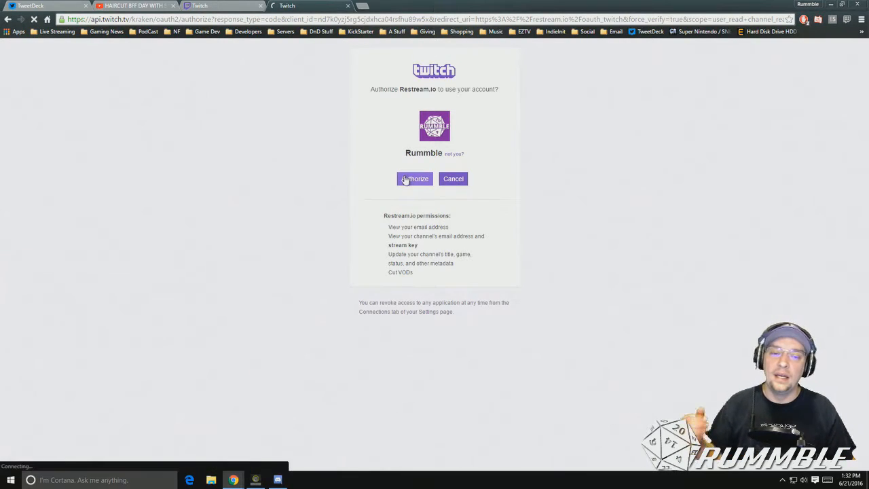
click(414, 179)
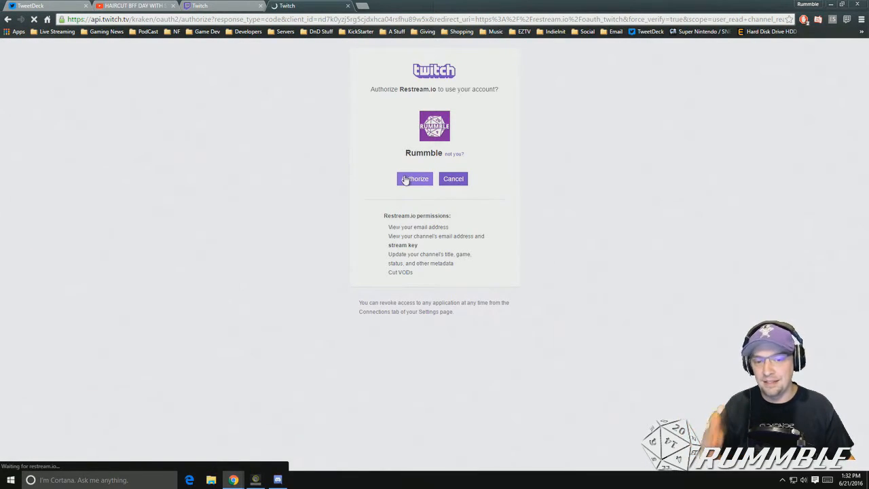
click(415, 179)
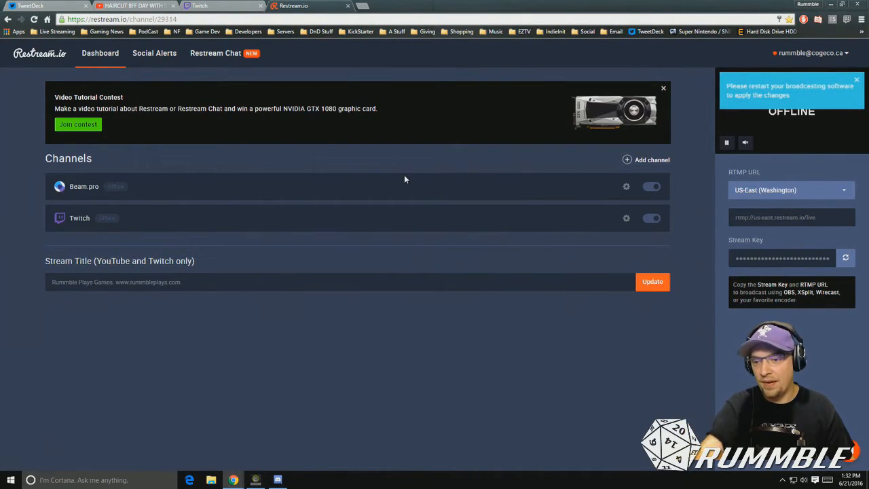
mouse_move(556, 174)
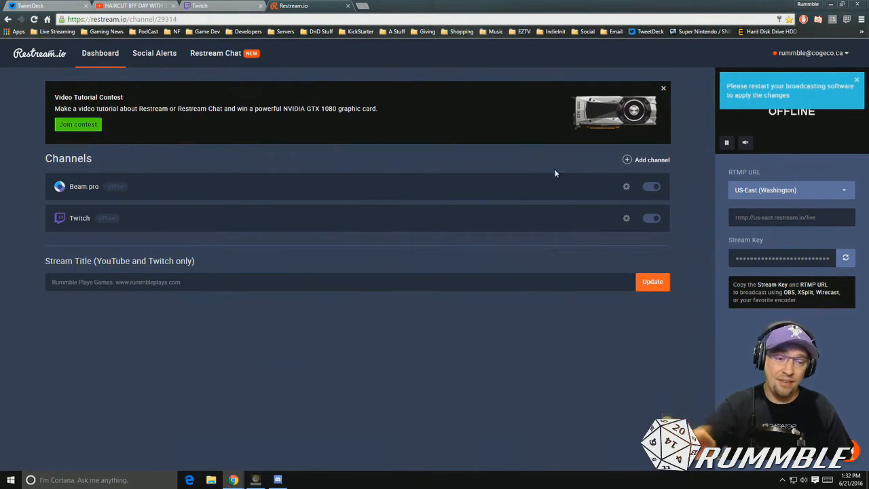
click(626, 218)
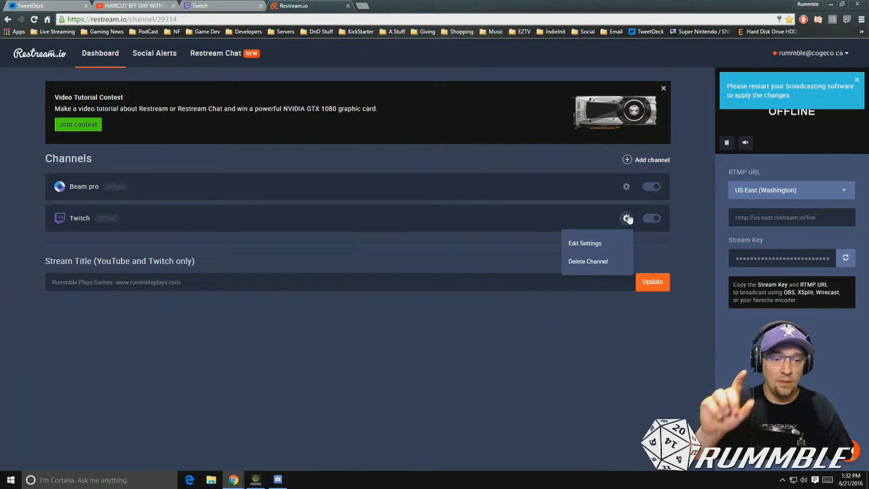
click(588, 261)
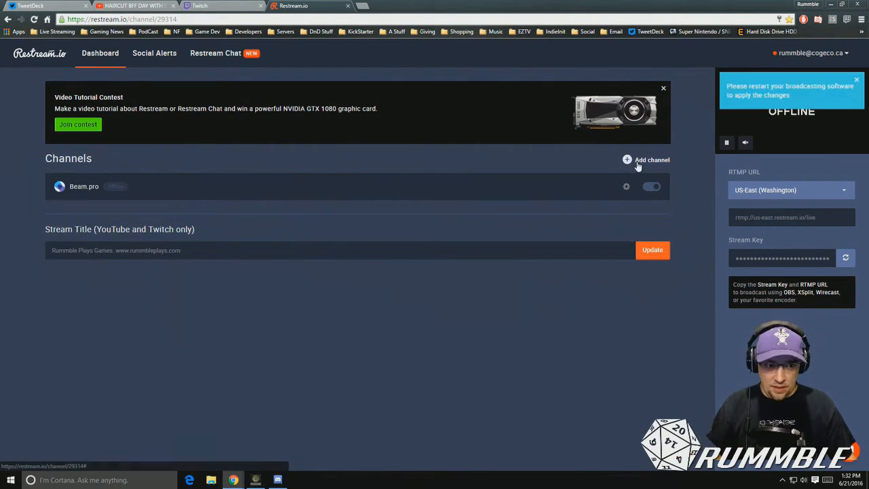
Start adding Twitch again and choose manual setup with Server, Key and Channel URL fields
click(652, 160)
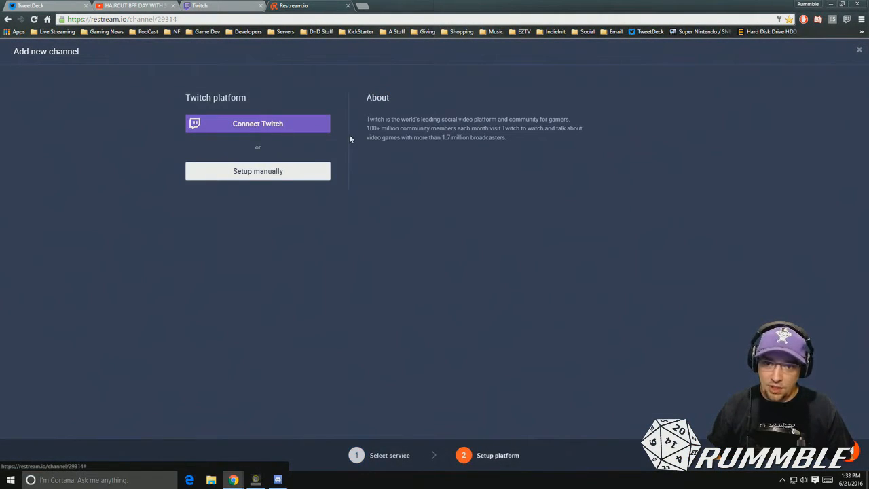
click(258, 171)
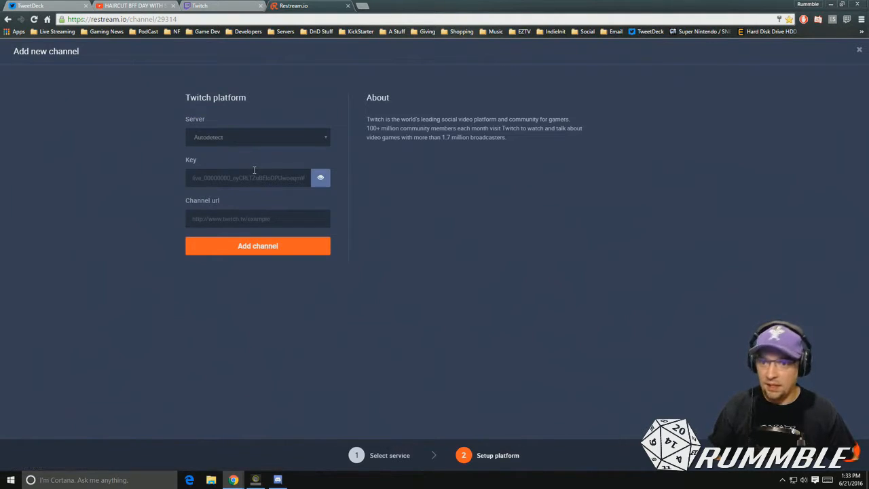
mouse_move(152, 226)
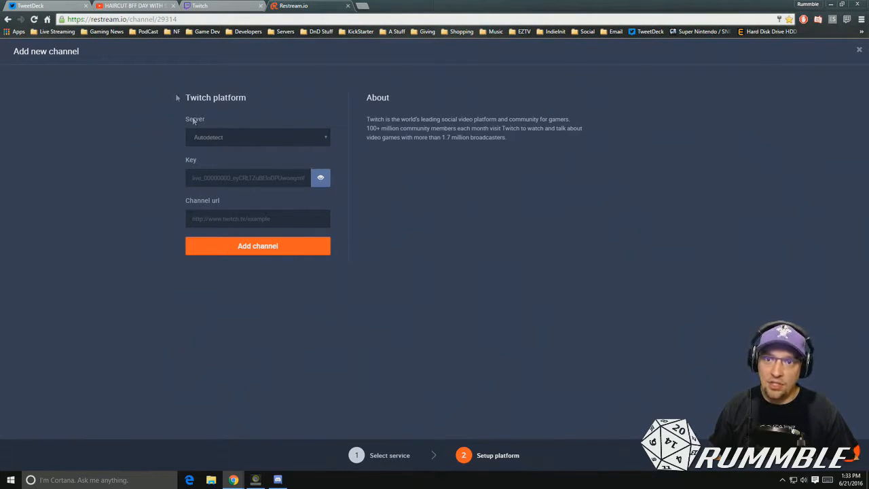
mouse_move(216, 5)
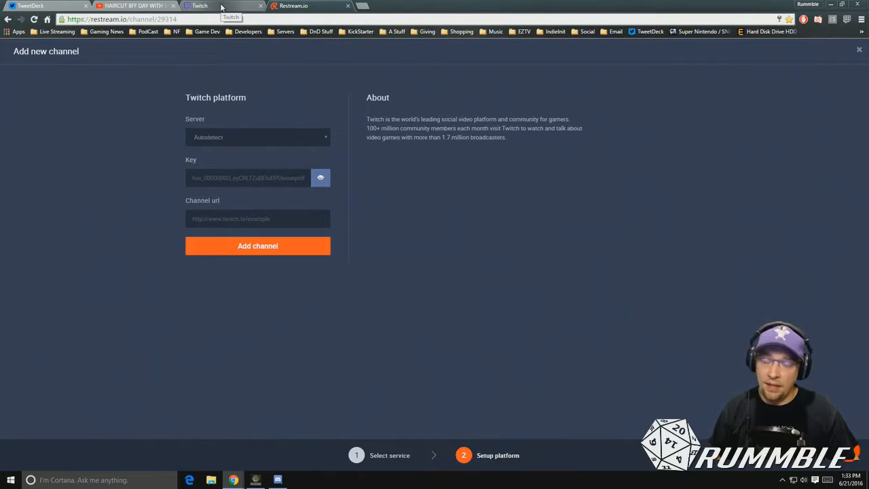
Get the stream key from the Twitch dashboard and return to Restream to add the Twitch channel
click(204, 6)
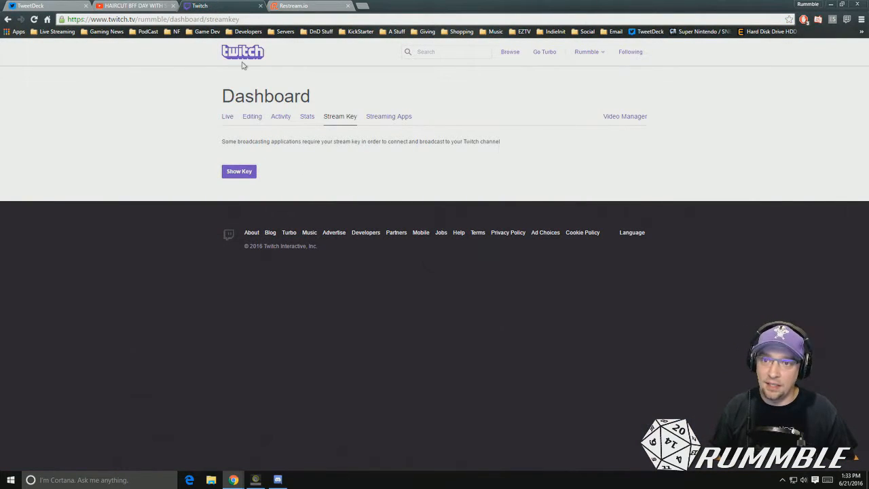
click(318, 5)
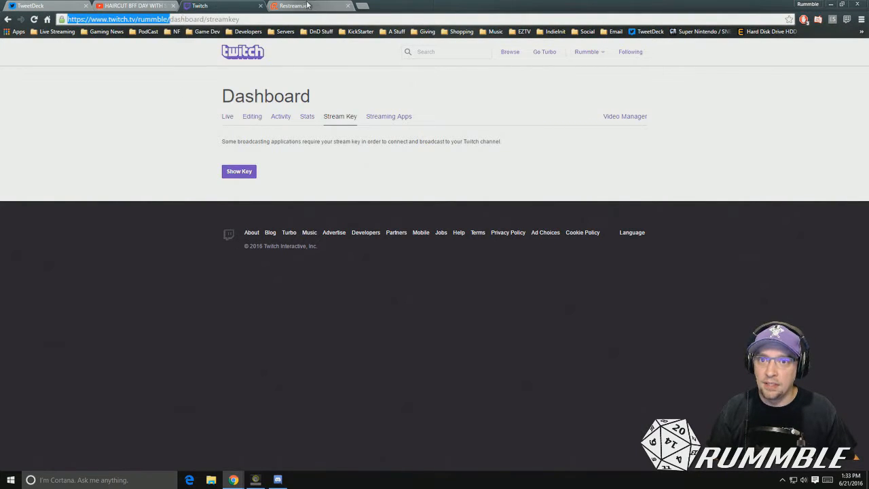
click(302, 6)
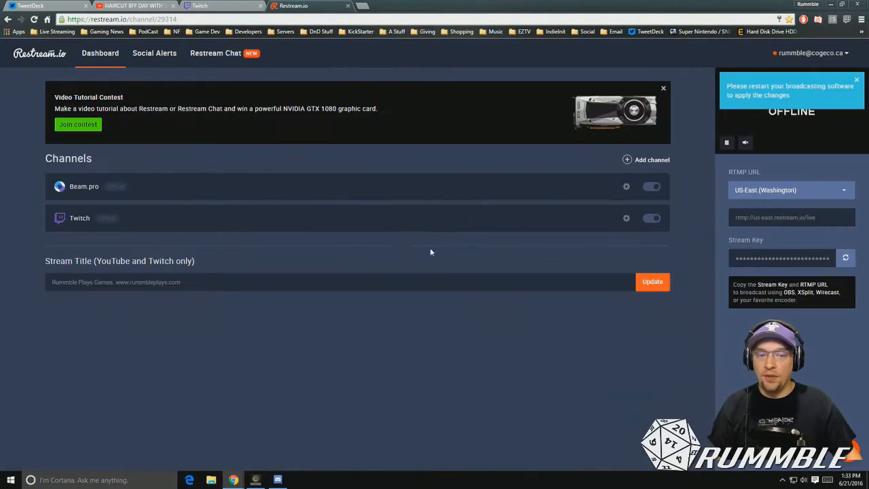
mouse_move(596, 239)
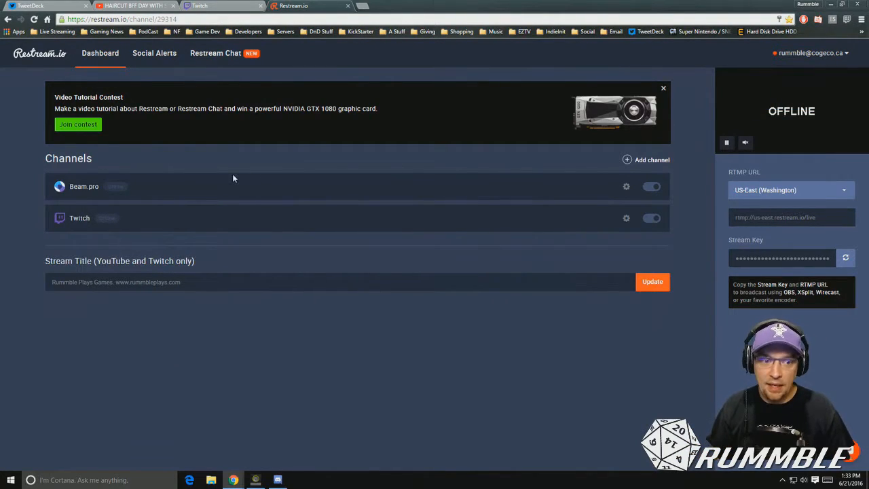
mouse_move(459, 211)
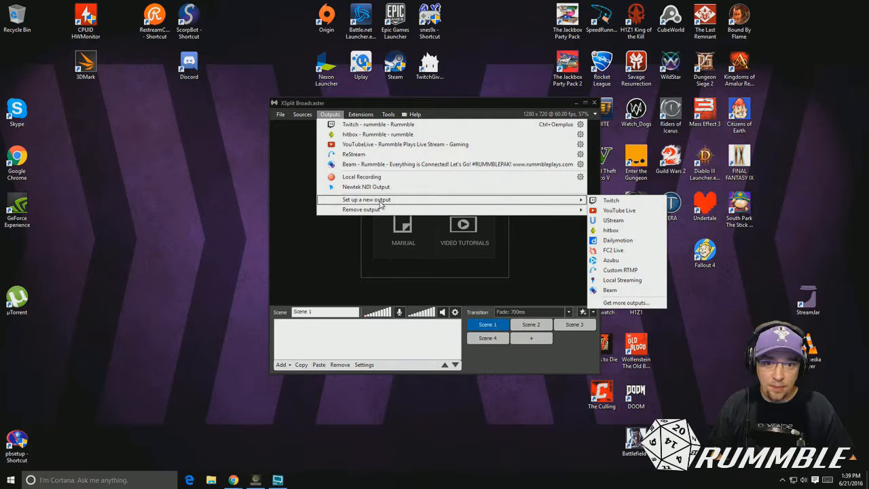
mouse_move(630, 270)
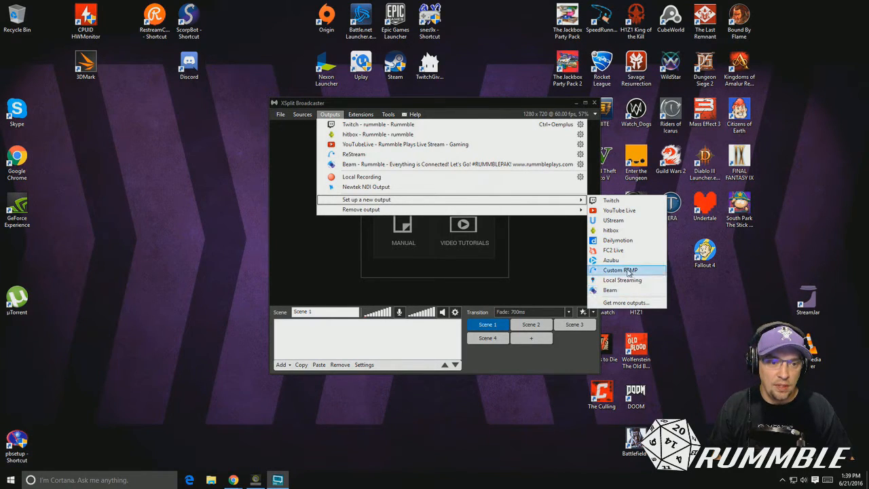
Create a custom RTMP output in XSplit named 'Re-Stream'
click(621, 271)
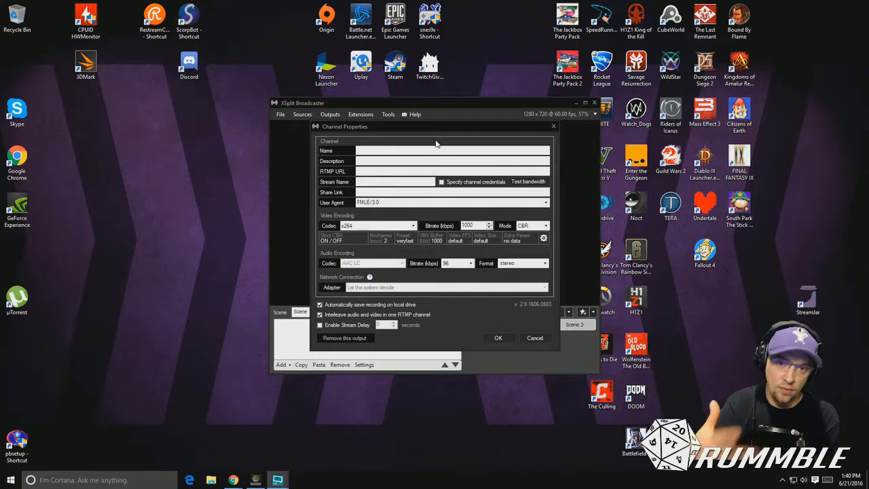
text(R)
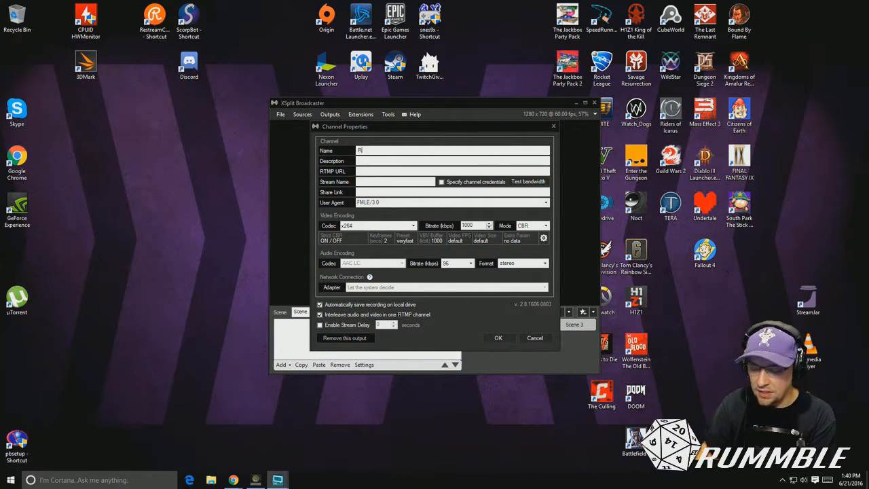
text(Re-Stream)
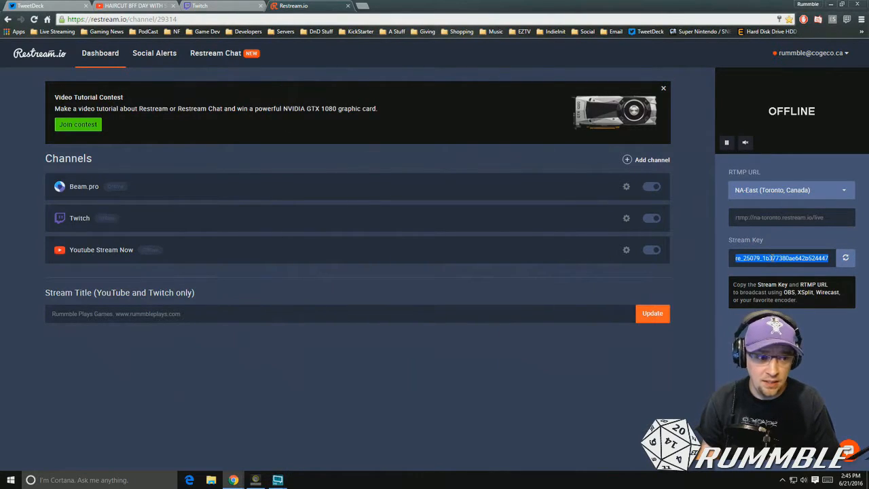
Copy the Restream.io Toronto-server stream key for the XSplit output
right_click(783, 258)
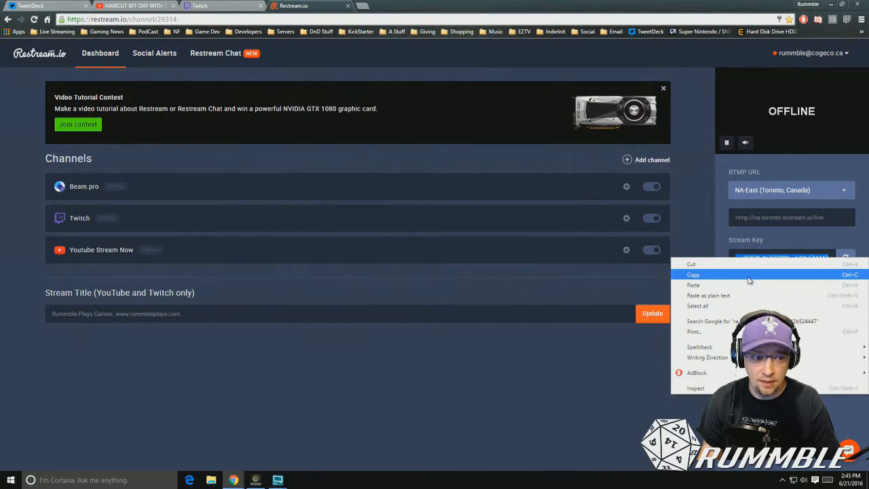
click(692, 274)
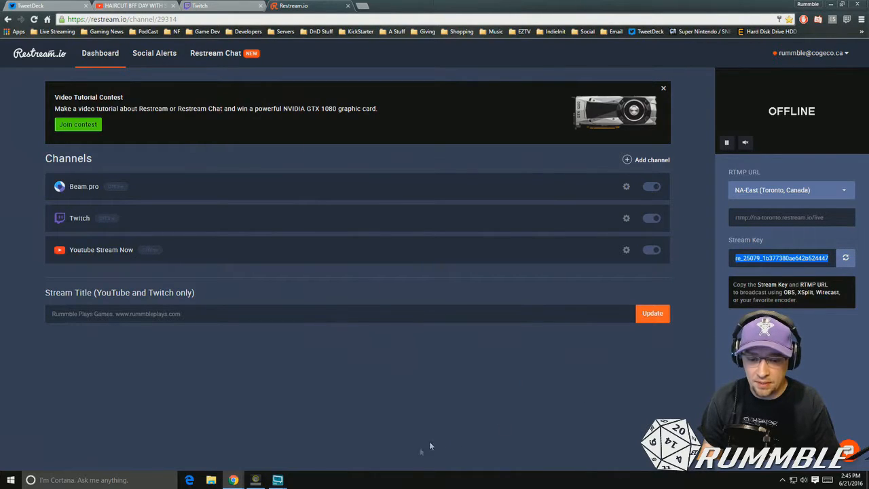